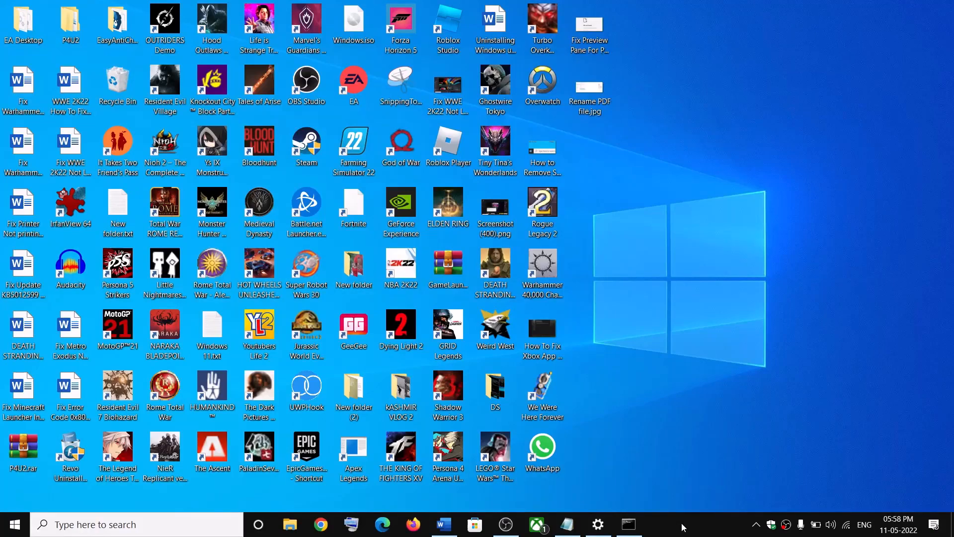
mouse_move(661, 524)
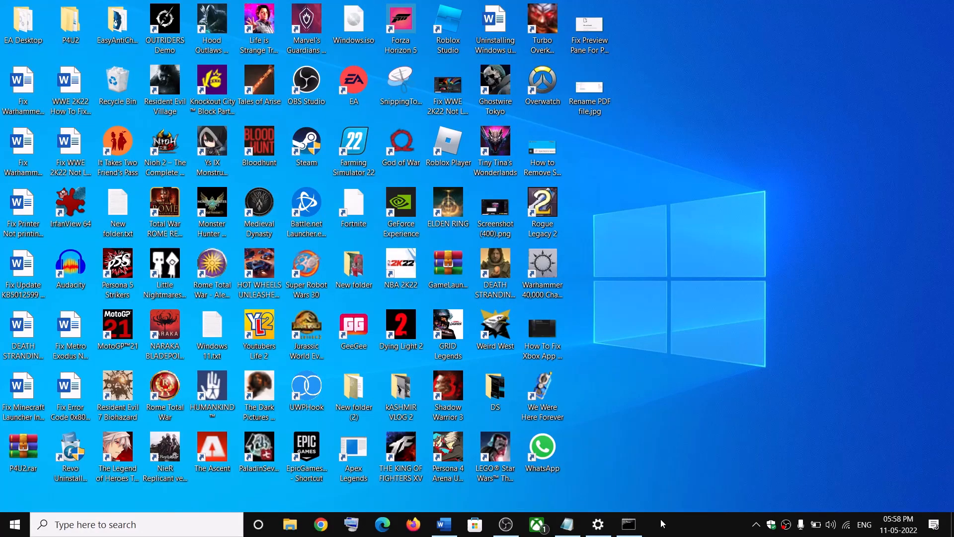
View the update history listing KB5013942, then bring up the Fix Update KB5013942 guide at Step 1
click(597, 524)
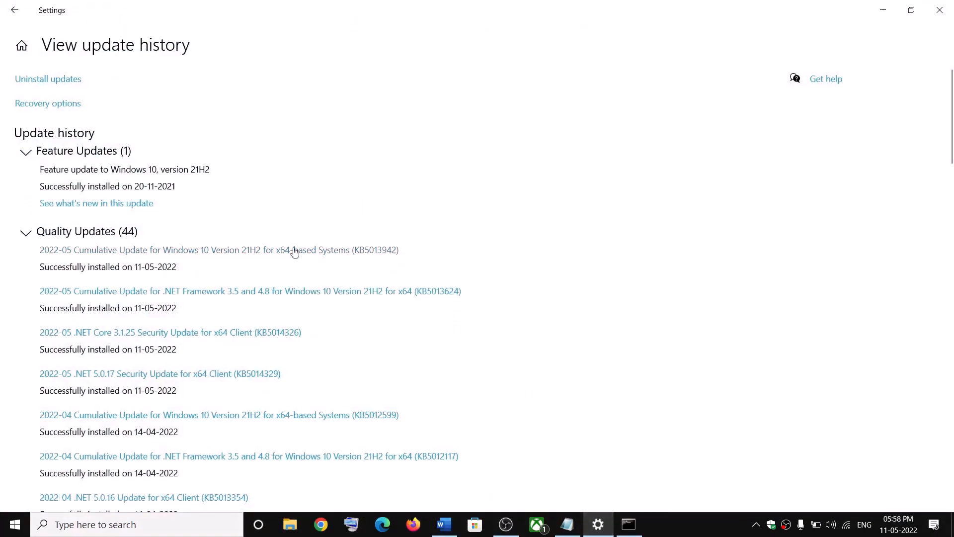
mouse_move(376, 257)
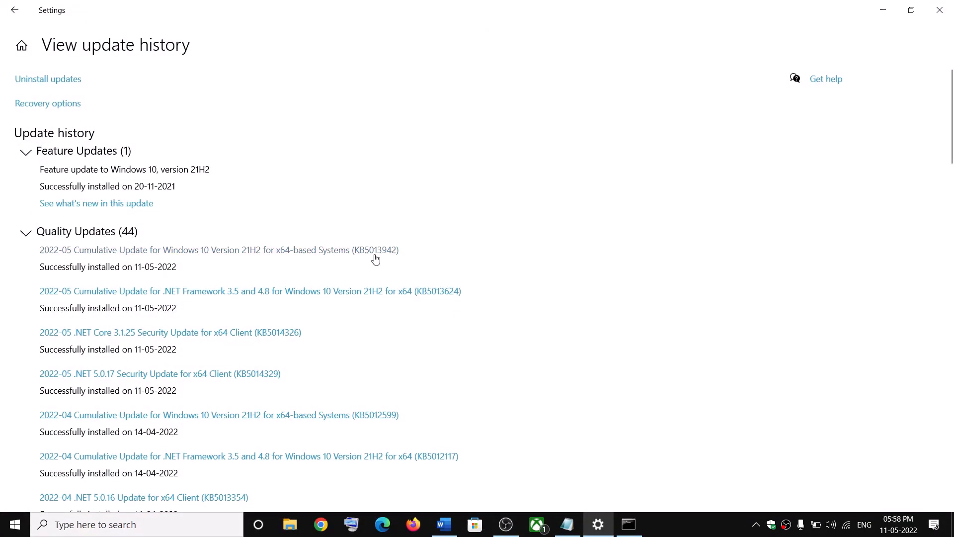
mouse_move(329, 249)
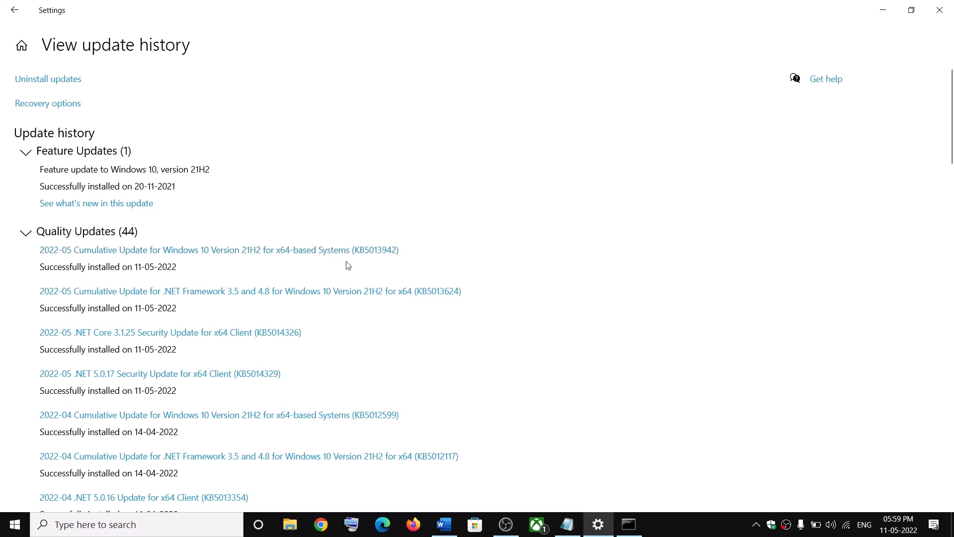
mouse_move(633, 307)
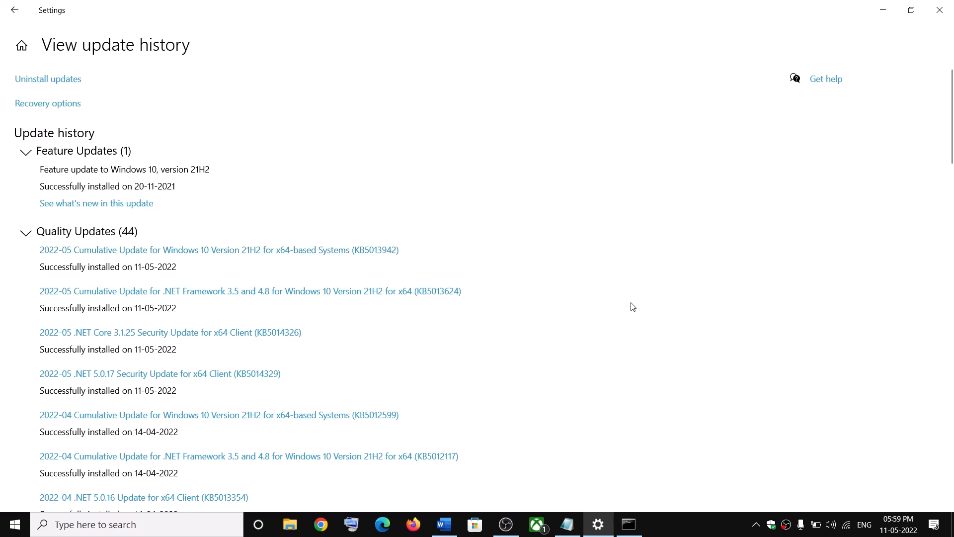
click(443, 524)
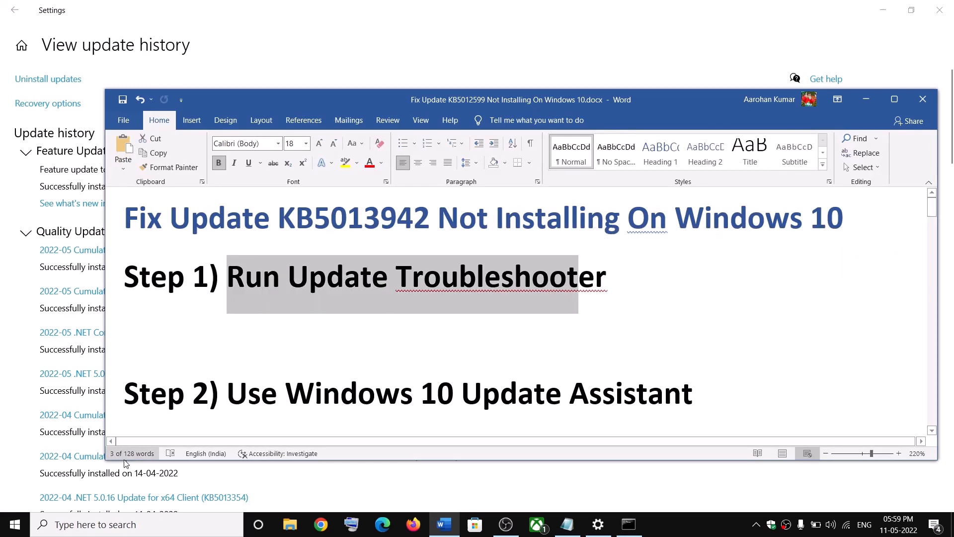
Launch the Windows Update troubleshooter from Troubleshoot > Additional troubleshooters
click(14, 523)
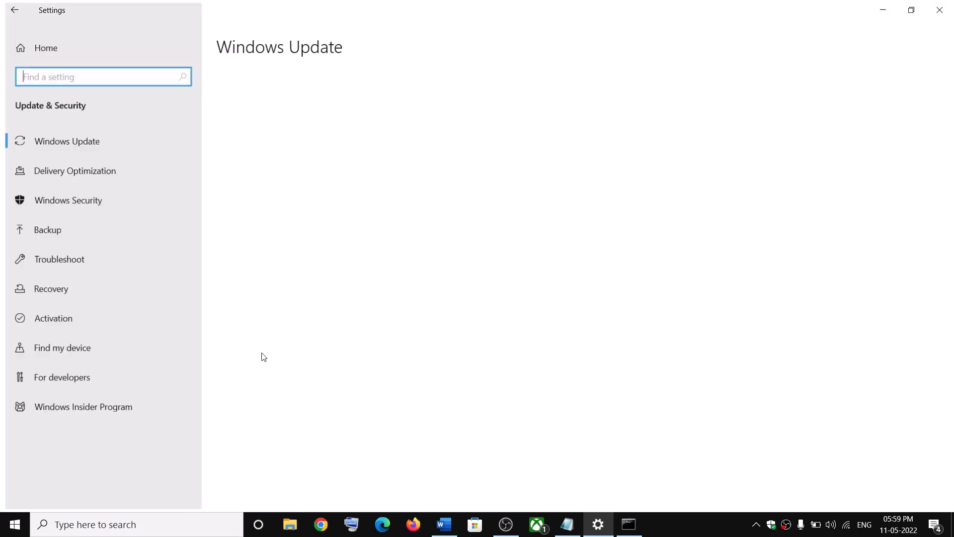
click(58, 258)
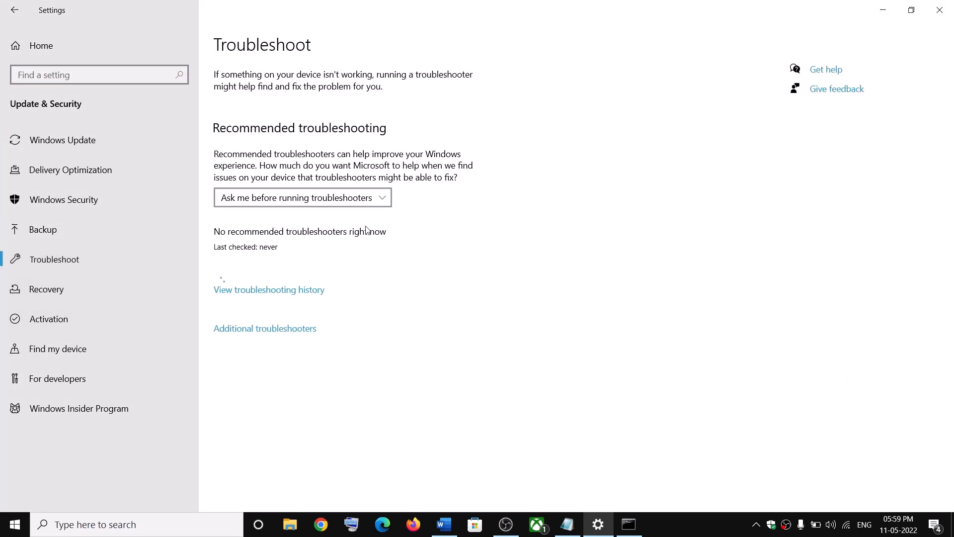
click(265, 328)
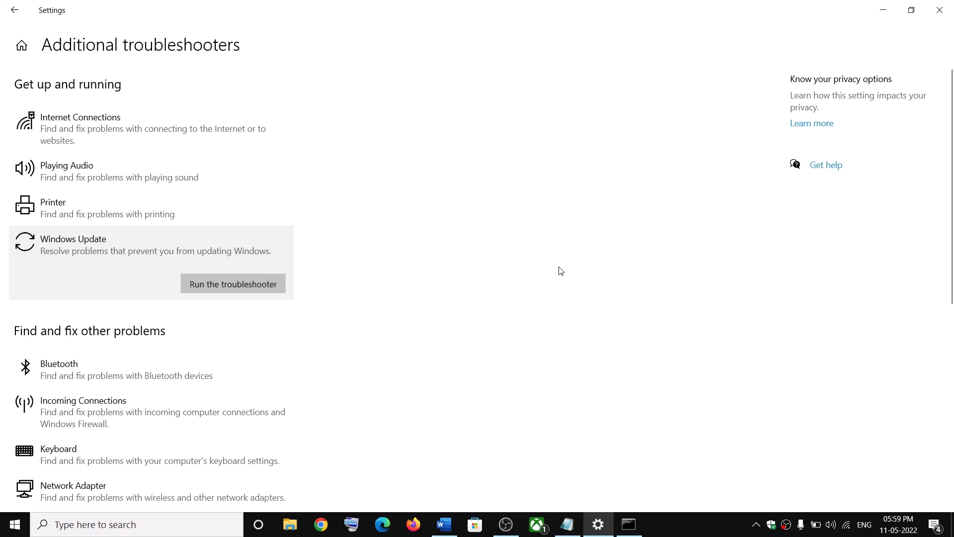
click(232, 283)
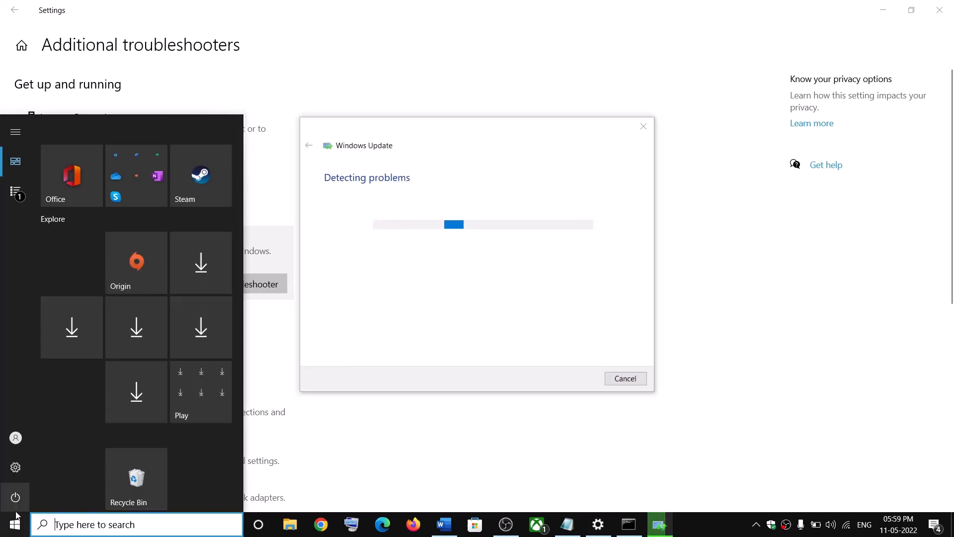
click(15, 497)
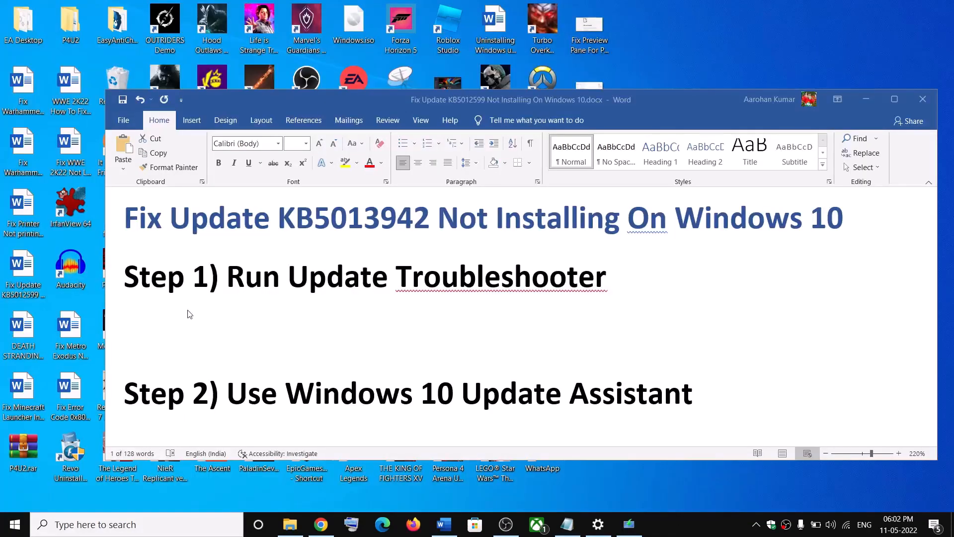
Scroll the guide down to Step 2 with the Windows 10 Update Assistant download link
scroll(down, 3)
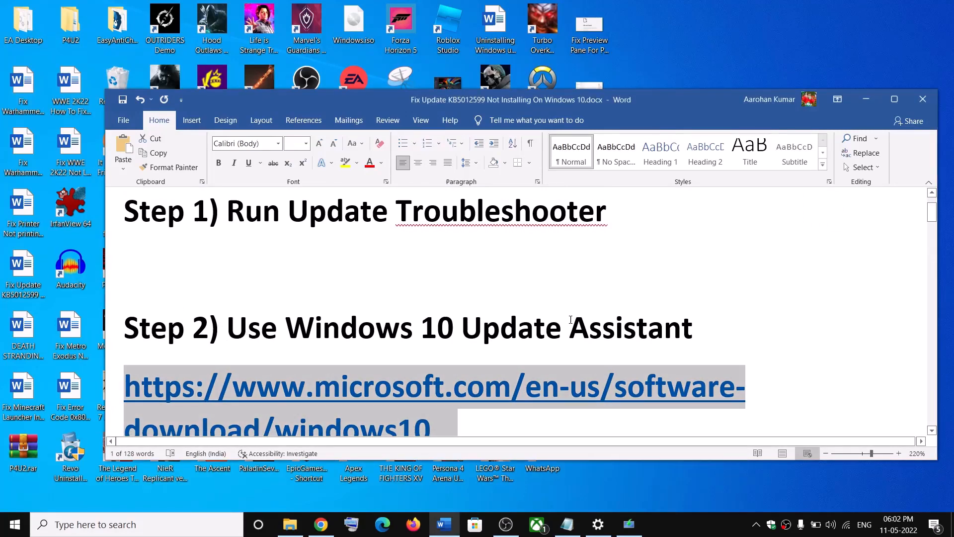
scroll(down, 3)
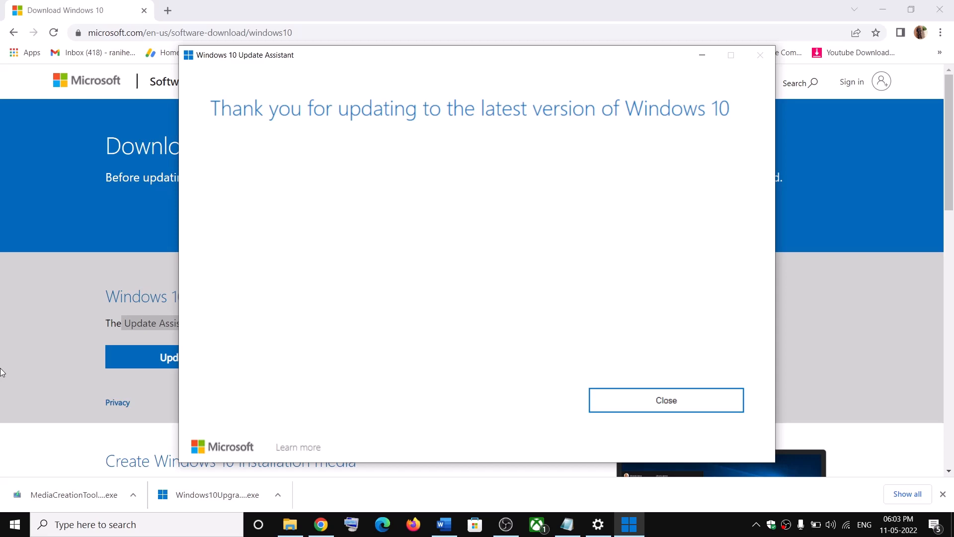
Return to the Word guide and move to Step 3, Reset Windows Update Components (net stop bits, net stop wuauserv)
click(444, 523)
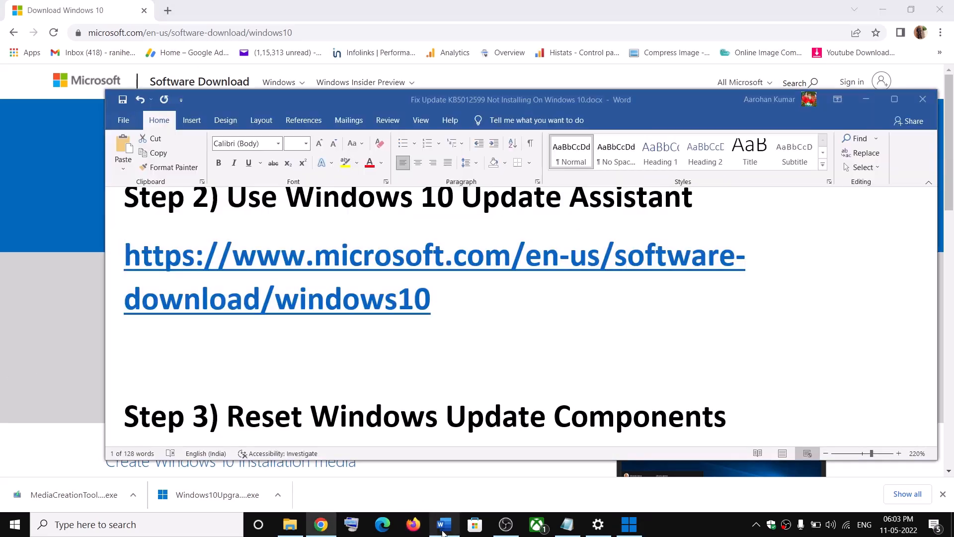
scroll(down, 3)
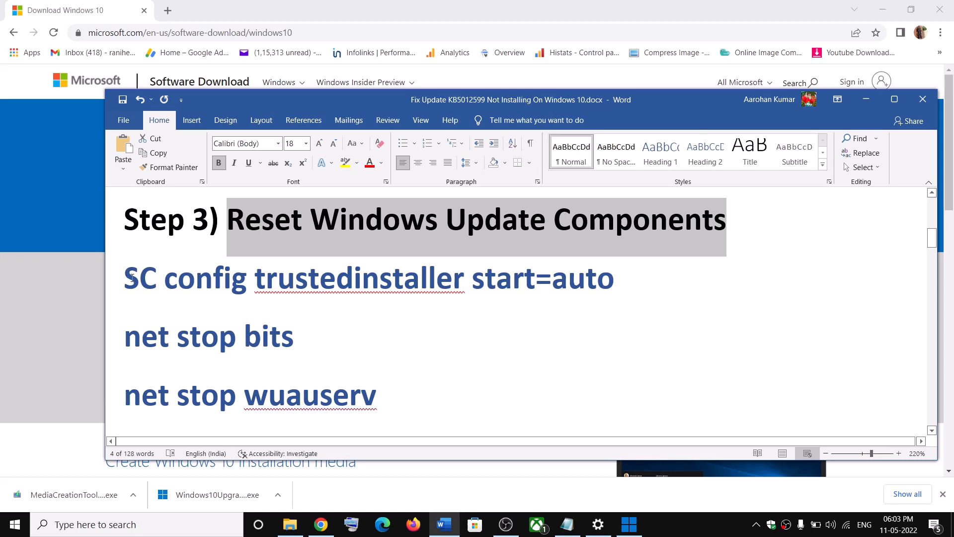
scroll(down, 3)
text(j)
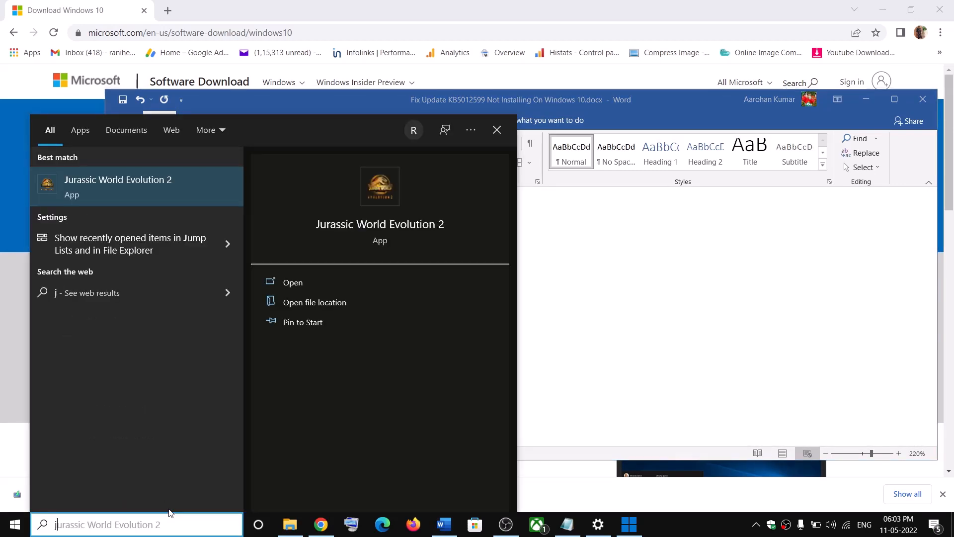
Start Notepad, paste the reset commands and begin Save As
text(notepad)
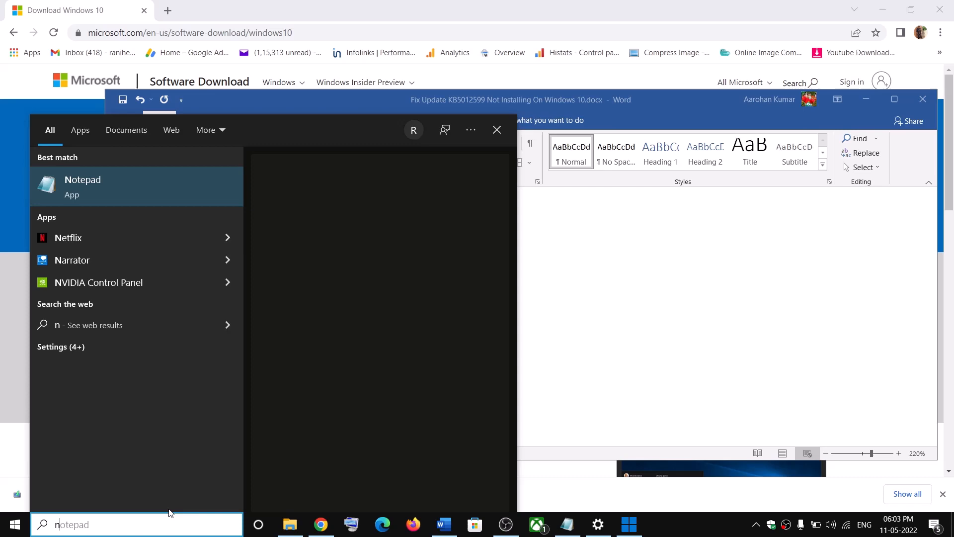
text(otepad)
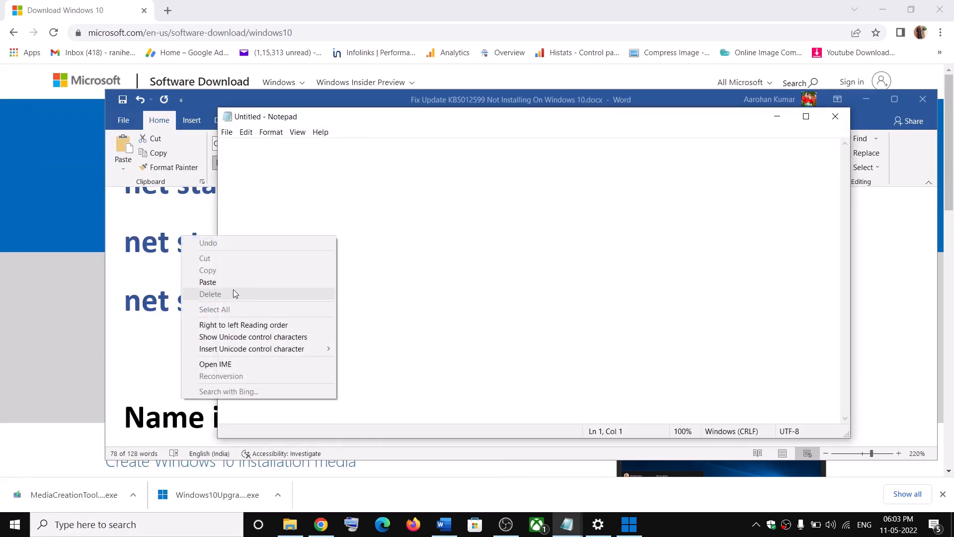
click(207, 281)
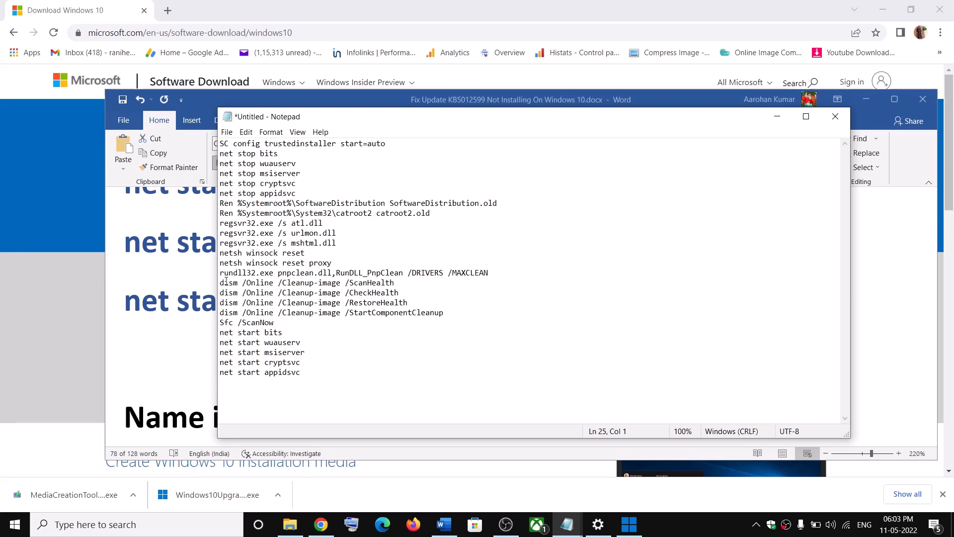
click(227, 132)
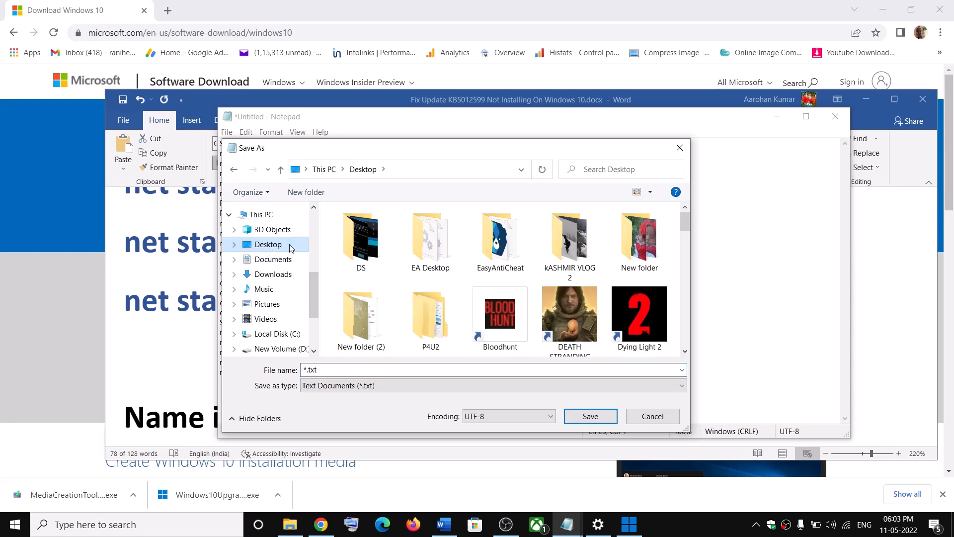
Copy the Wufix.bat name from the guide and save the file as All Files on the desktop
click(650, 415)
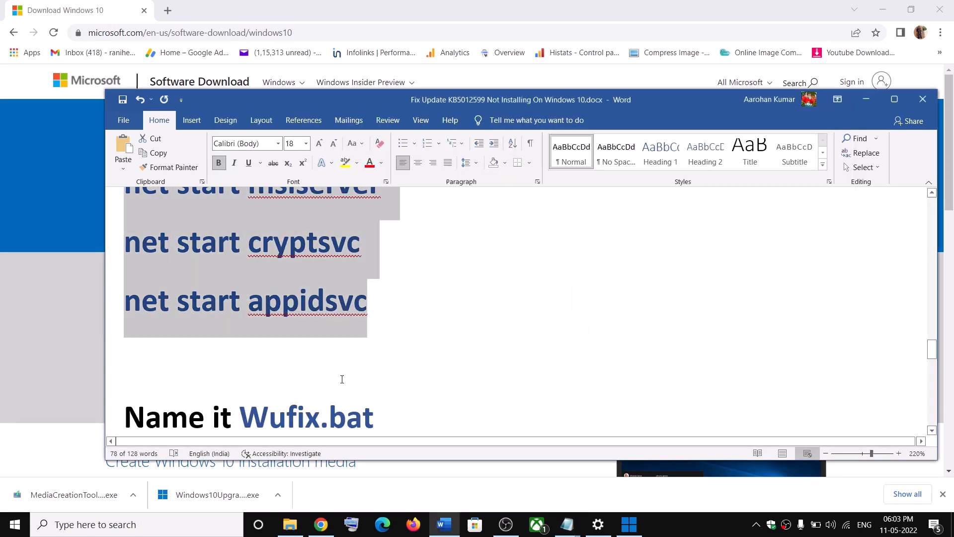
right_click(306, 416)
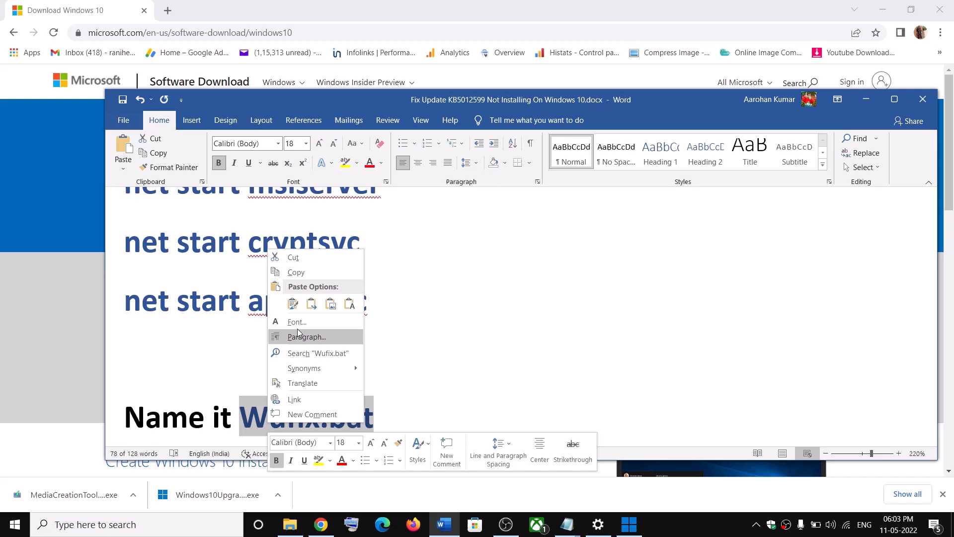
click(298, 271)
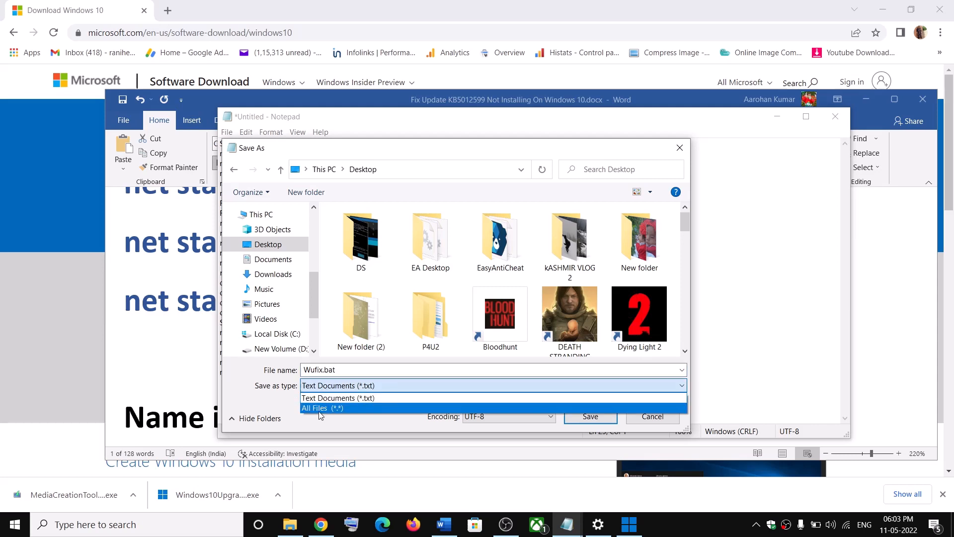
click(588, 416)
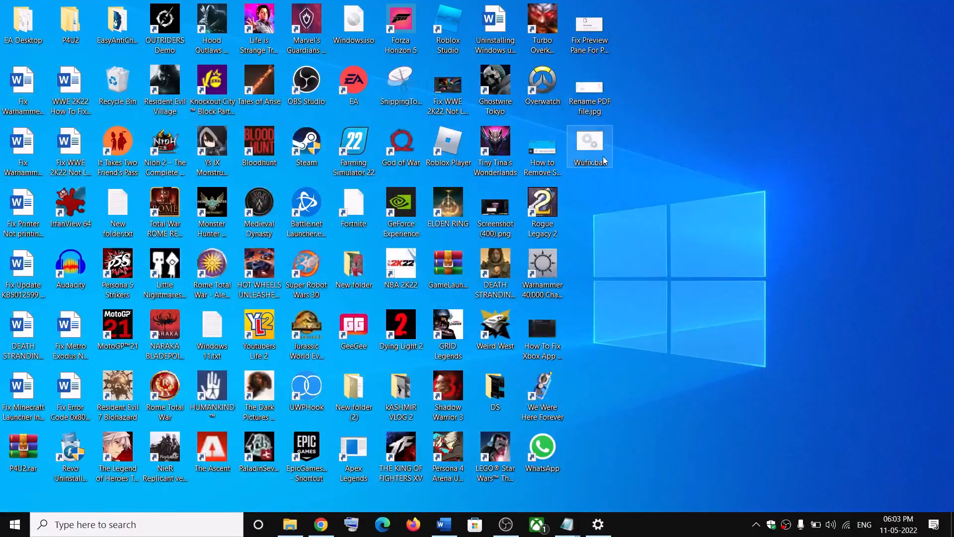
mouse_move(589, 143)
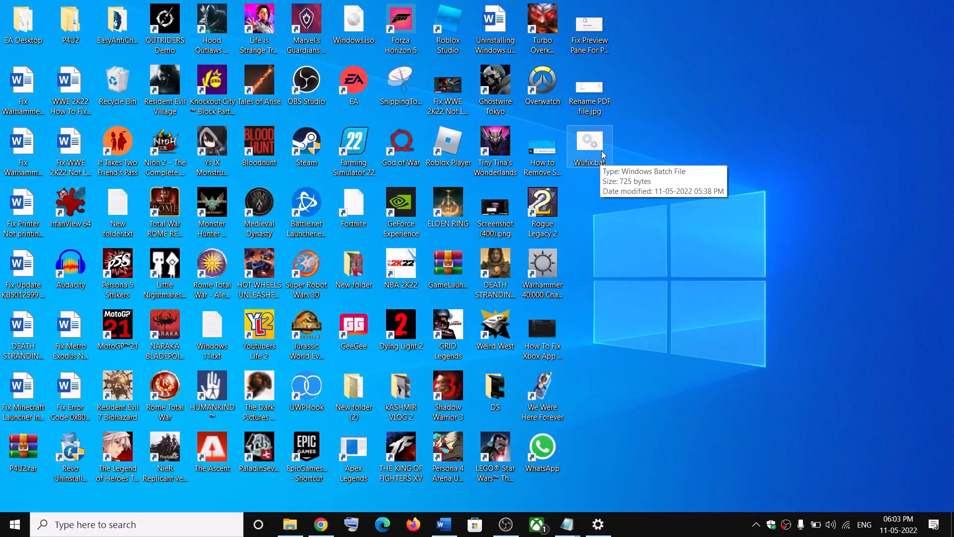
Bring up the desktop context menu for Wufix.bat to run it as administrator
right_click(587, 146)
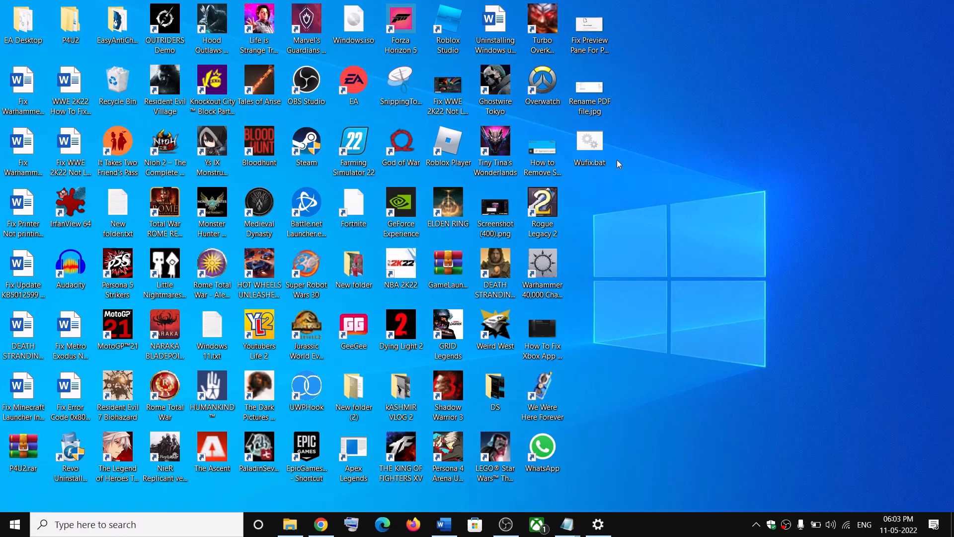
right_click(587, 146)
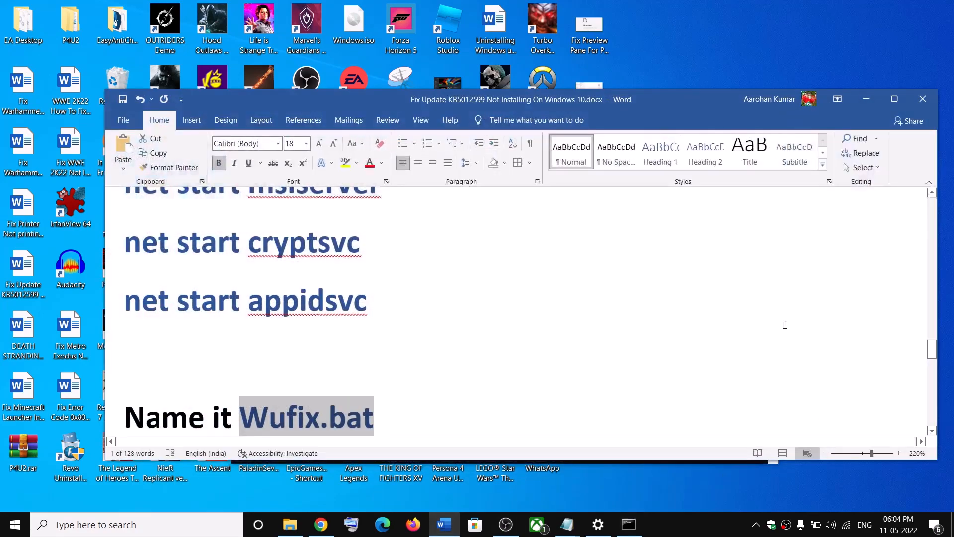
Scroll the guide toward its final step of confirming KB5013942 in update history
scroll(down, 3)
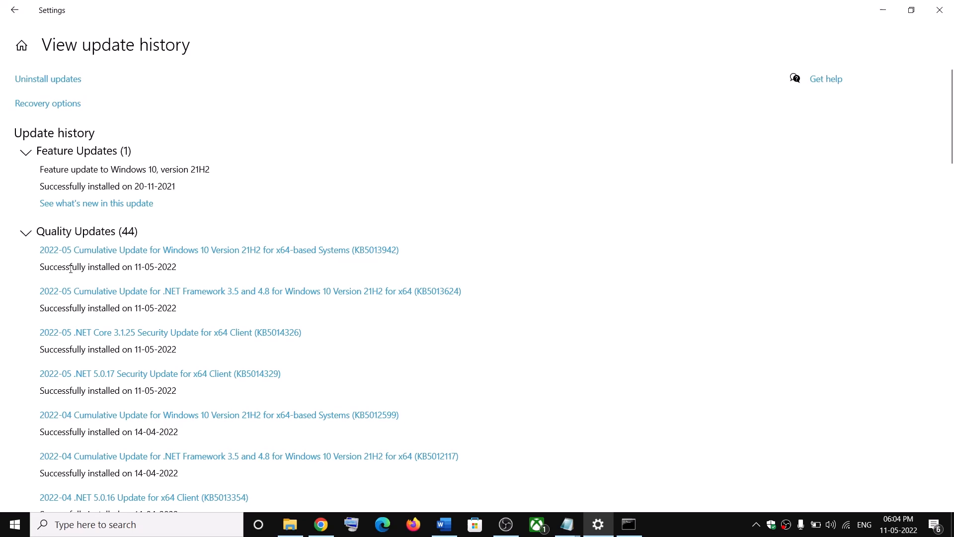
mouse_move(708, 533)
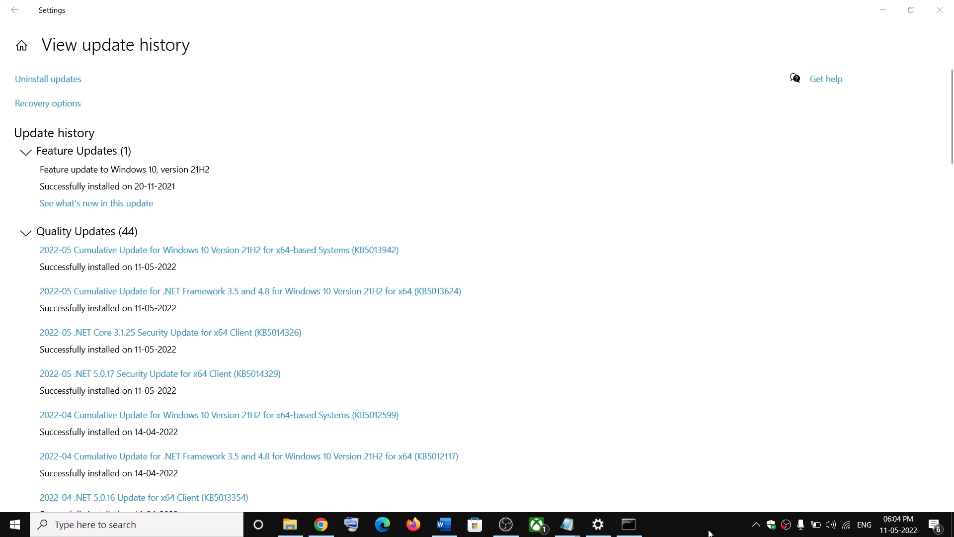